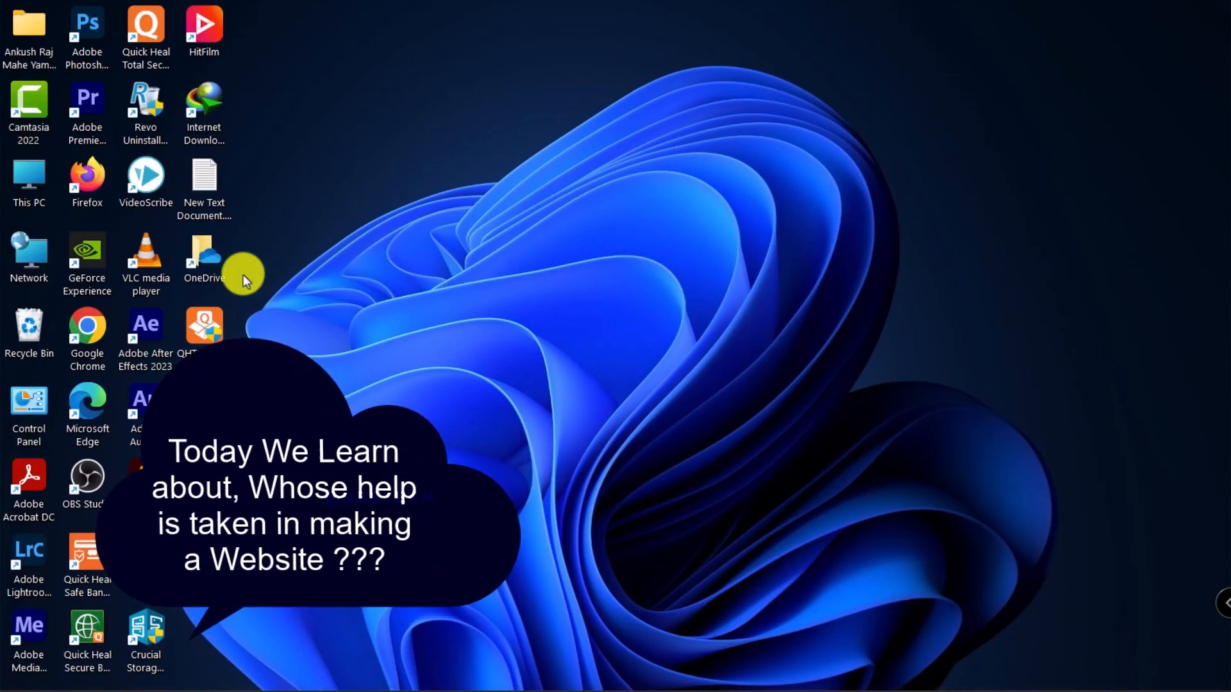
Launch Chrome and search the web for 'VS code'.
double_click(87, 325)
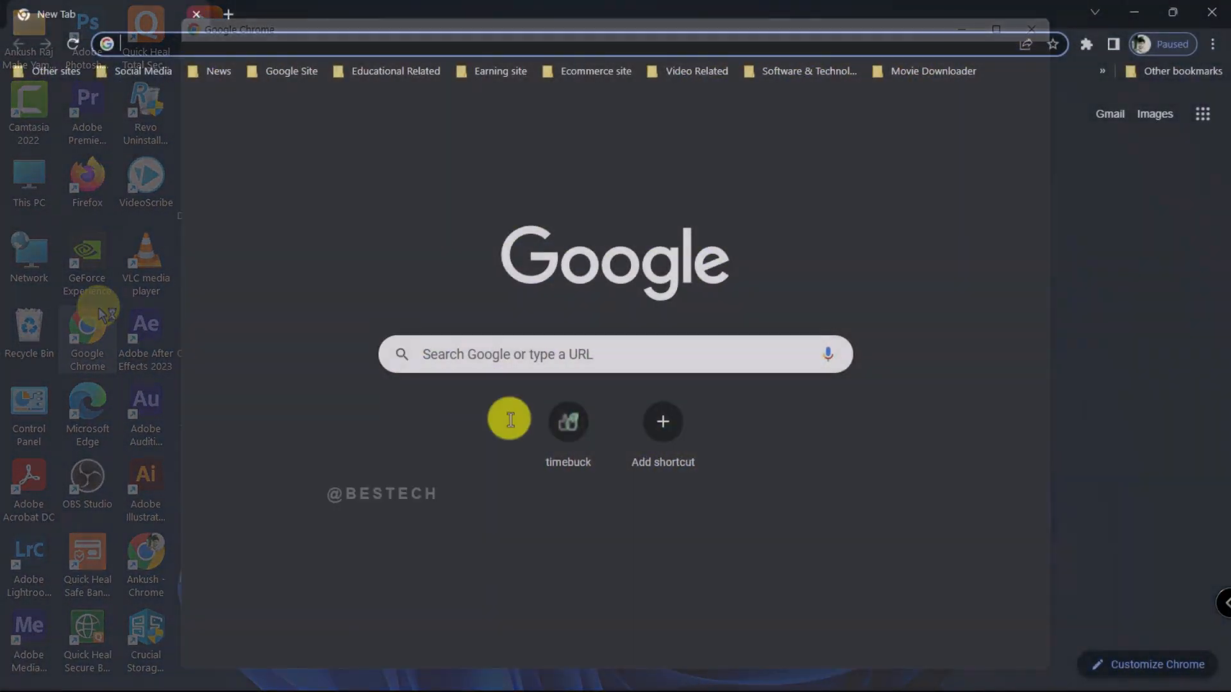
text(VS)
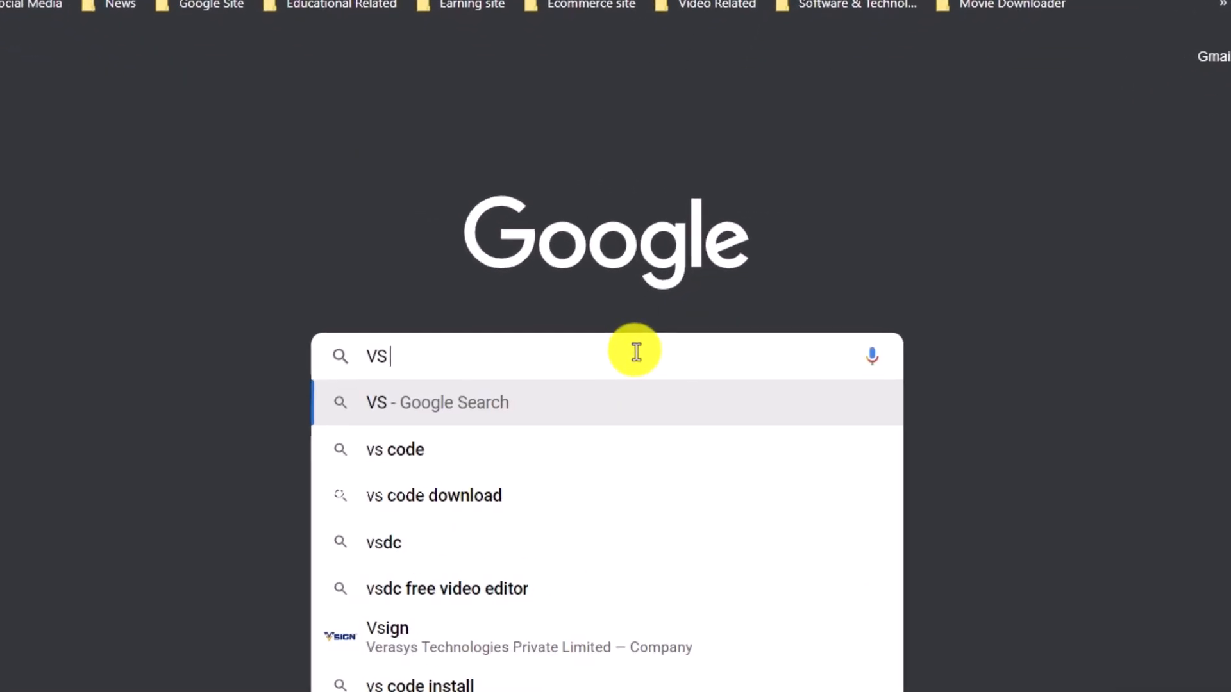
click(394, 449)
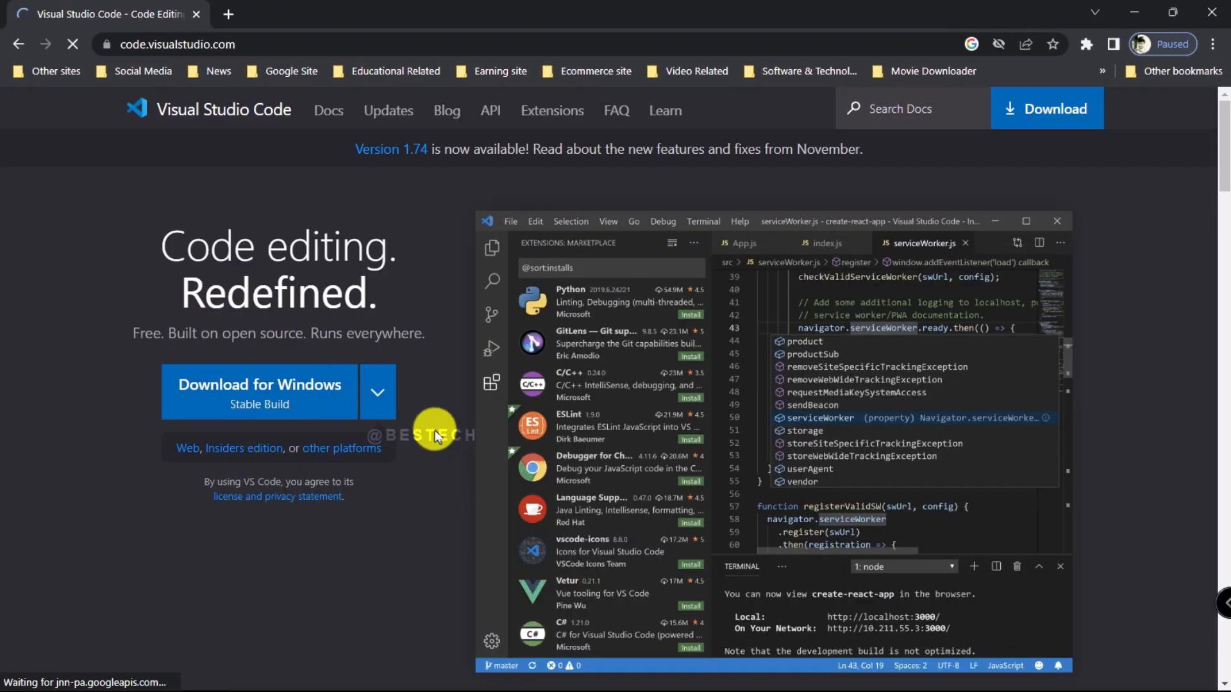
Download the VS Code Windows installer from code.visualstudio.com.
click(377, 391)
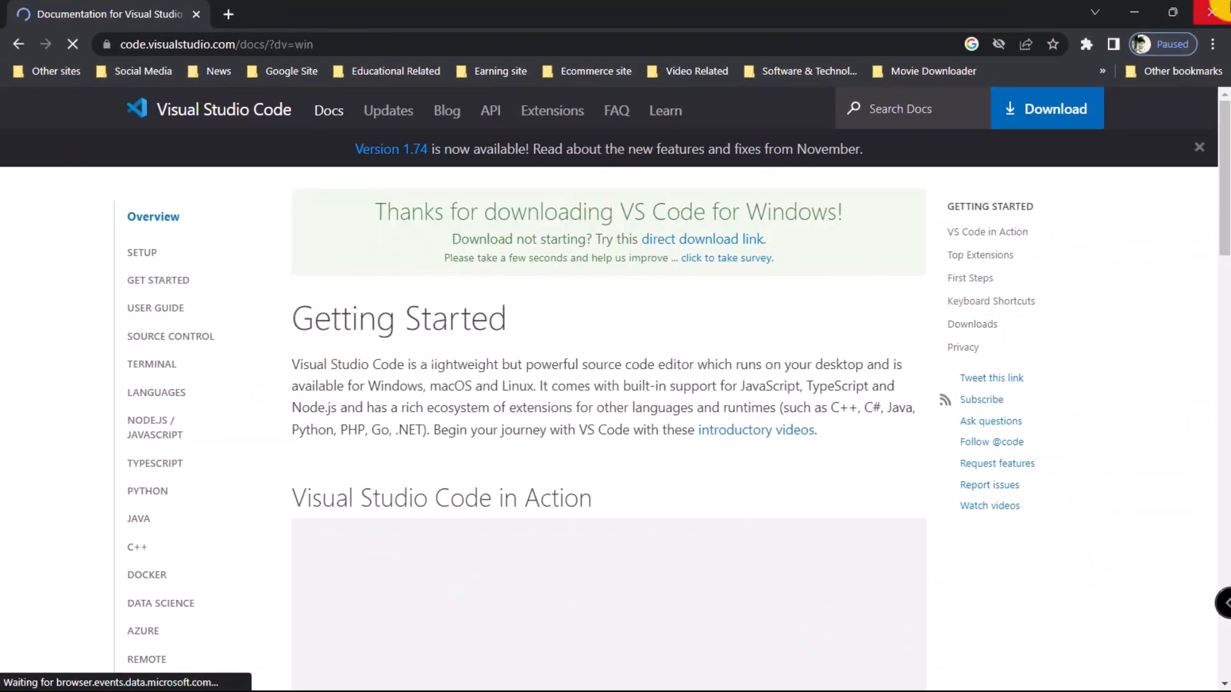
click(700, 239)
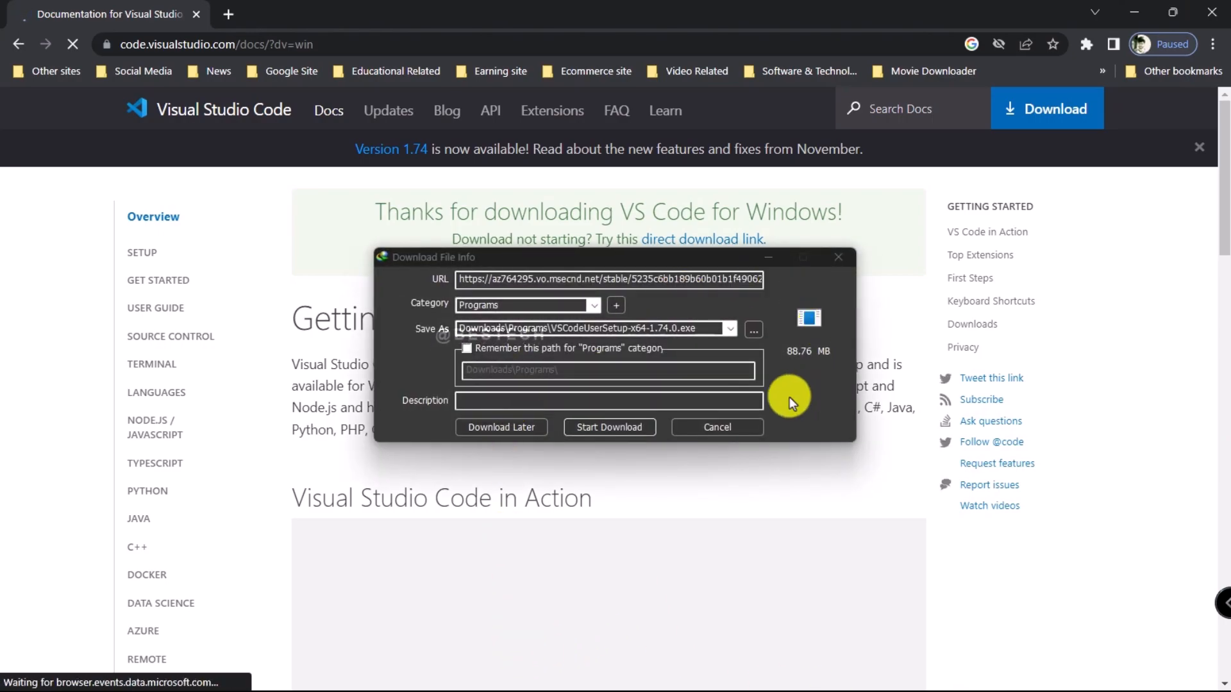
click(609, 427)
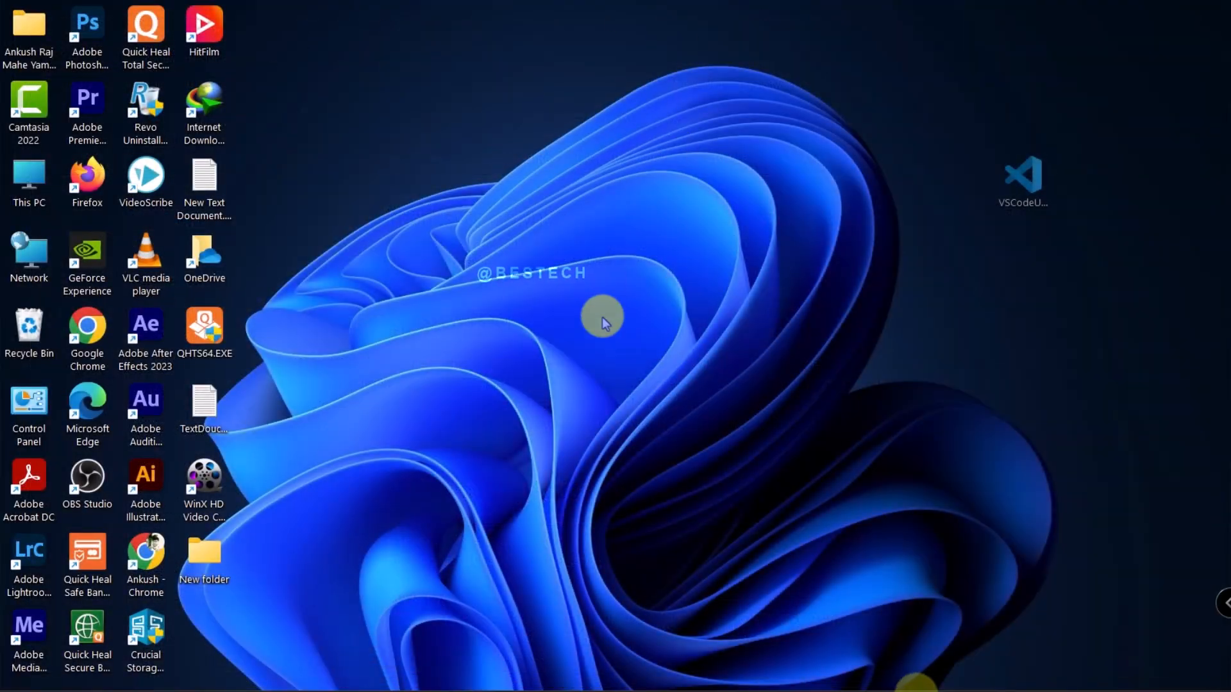
Run VSCodeUserSetup-x64-1.72.2.exe from the desktop.
click(1021, 181)
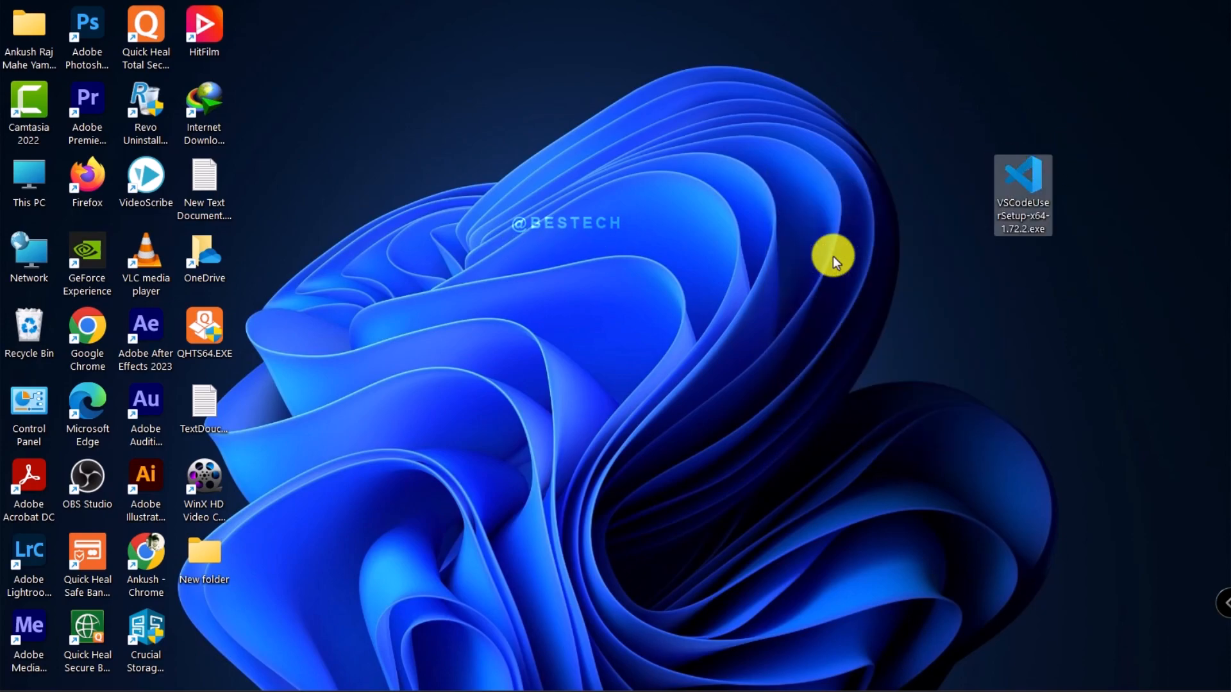
double_click(1021, 171)
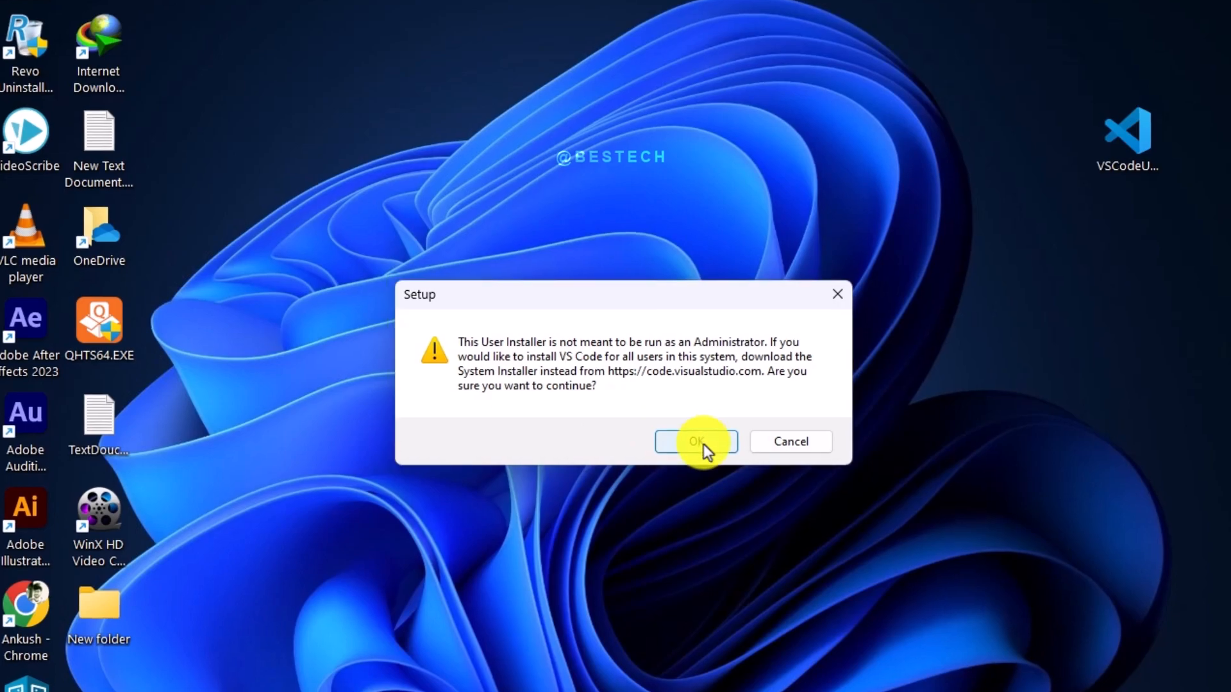
Install VS Code with default folders and both 'Open with Code' context actions enabled.
click(693, 441)
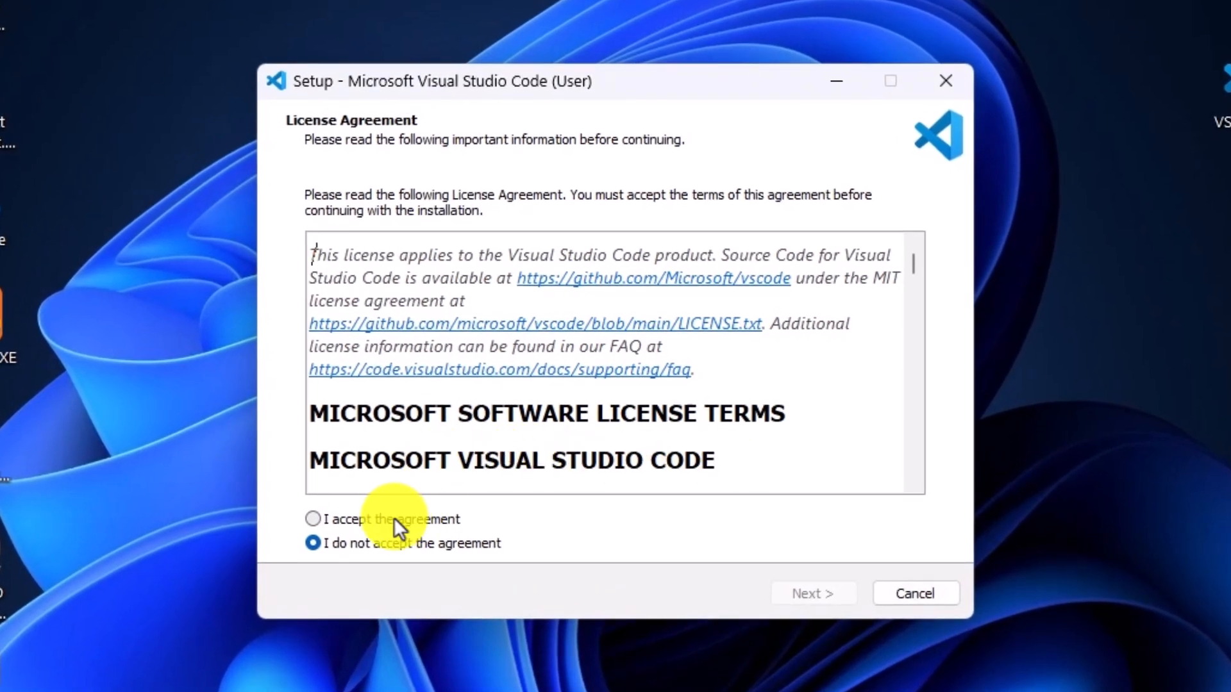
click(314, 518)
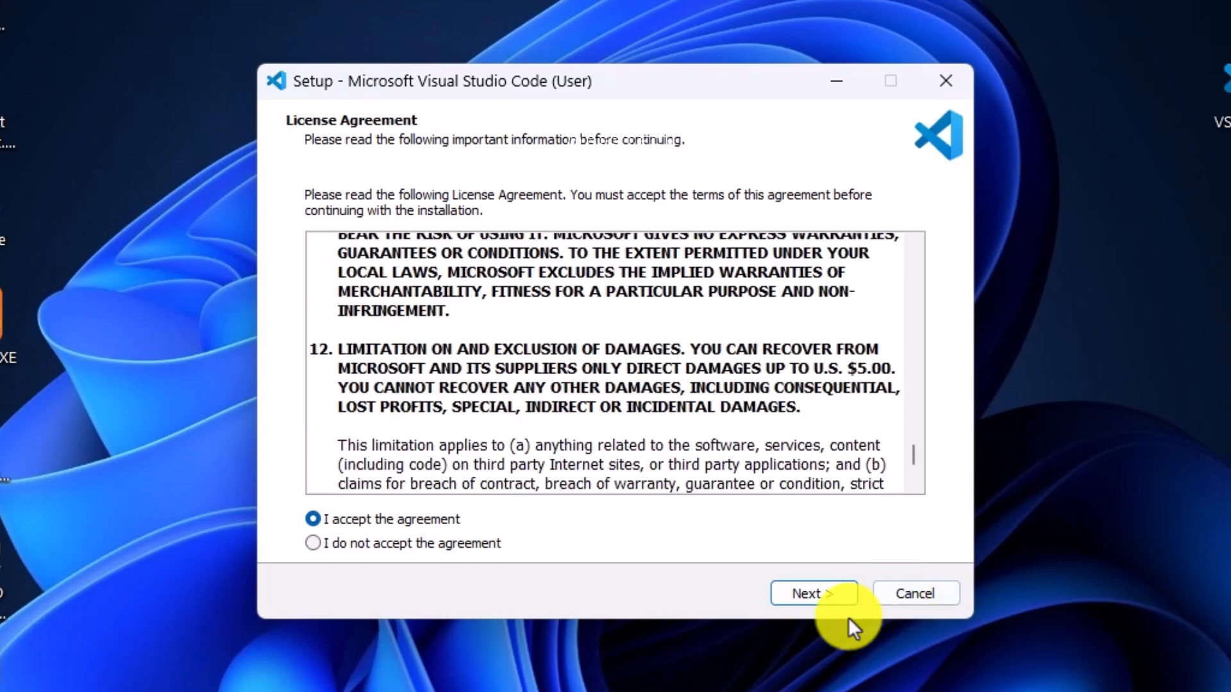
click(814, 593)
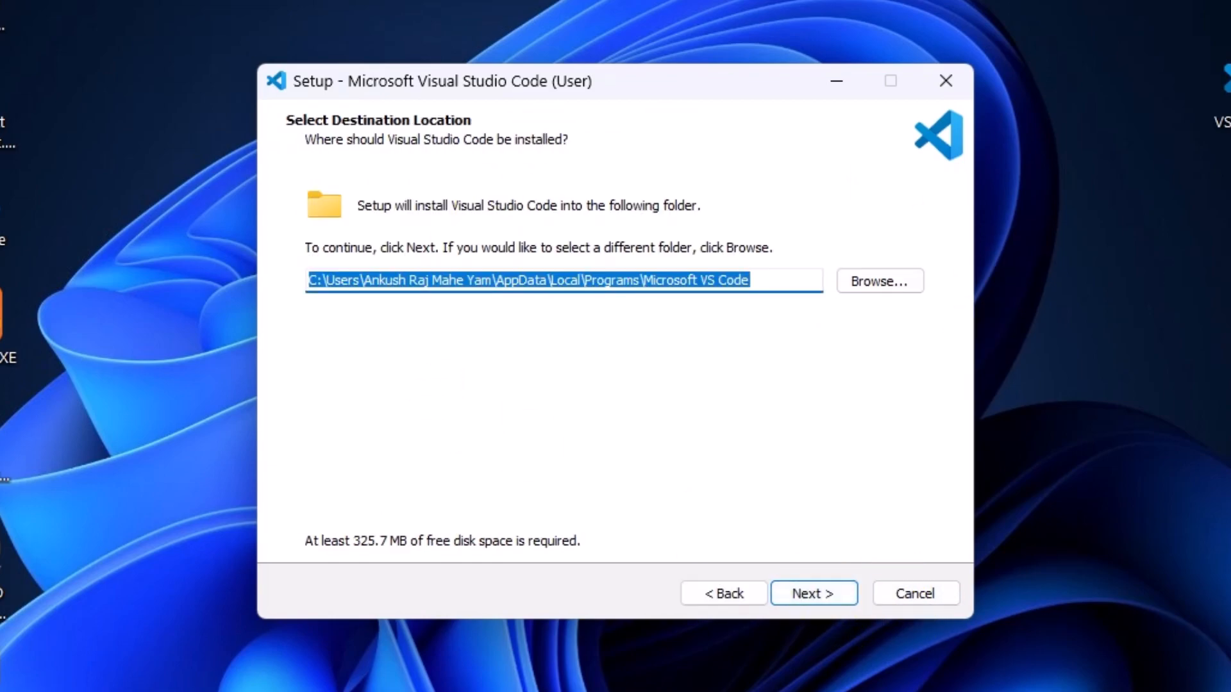
click(812, 592)
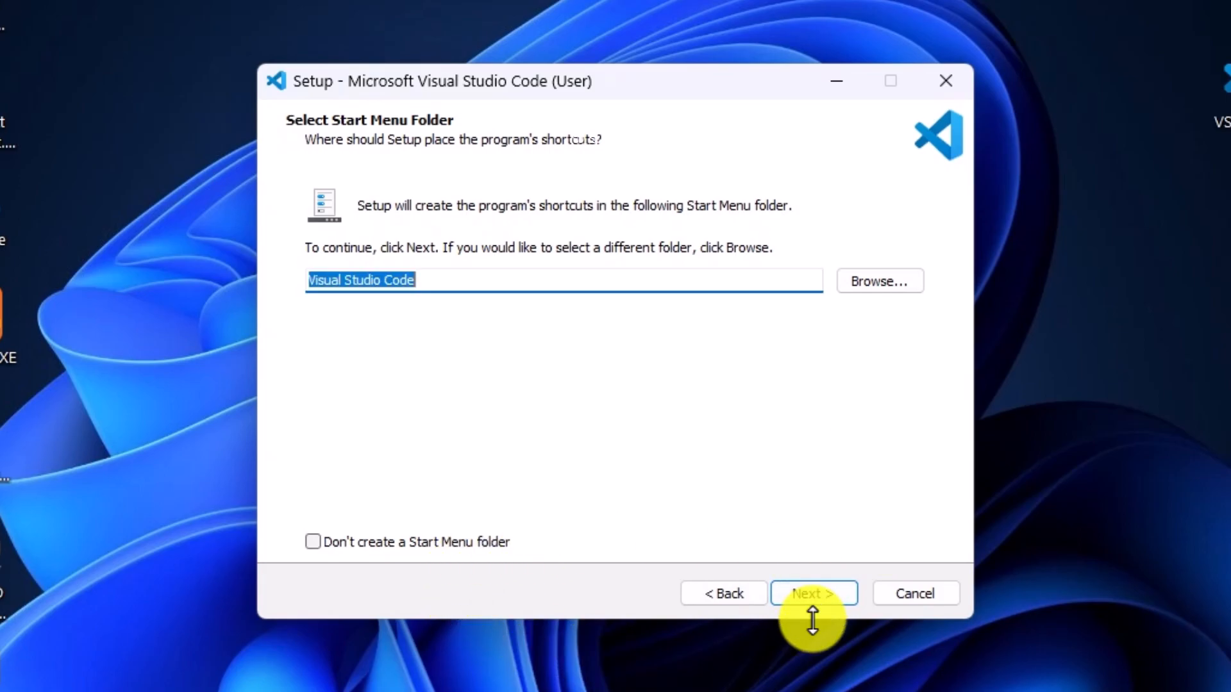
click(813, 593)
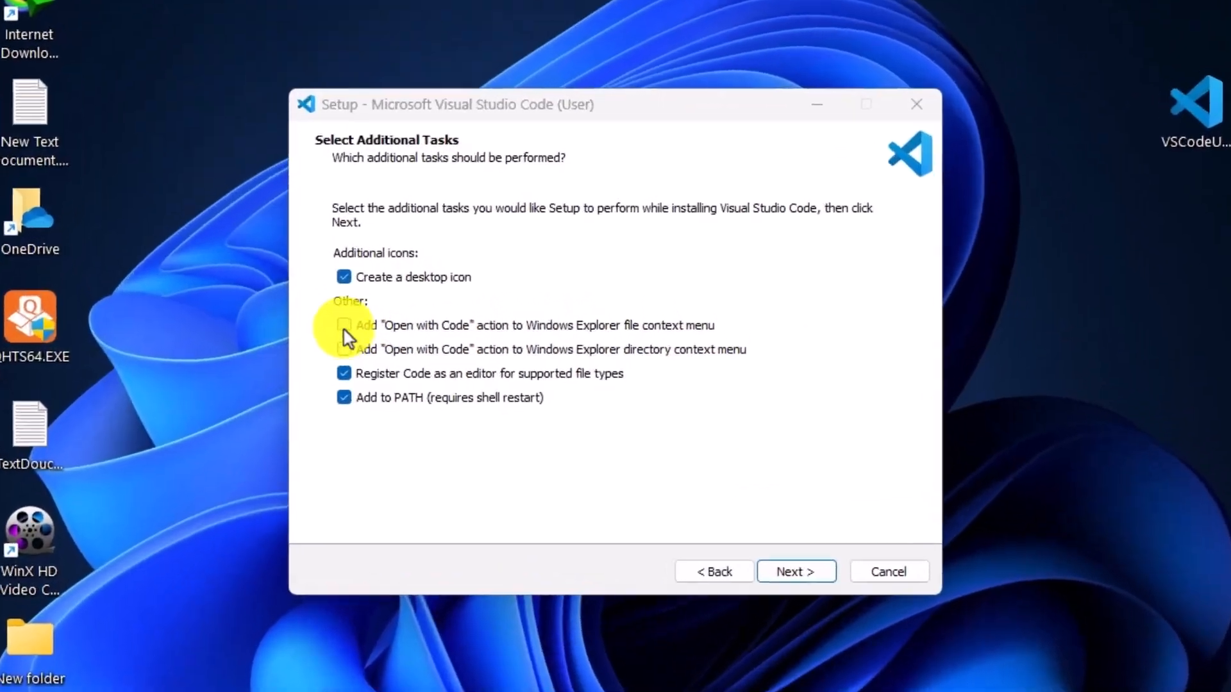
click(344, 325)
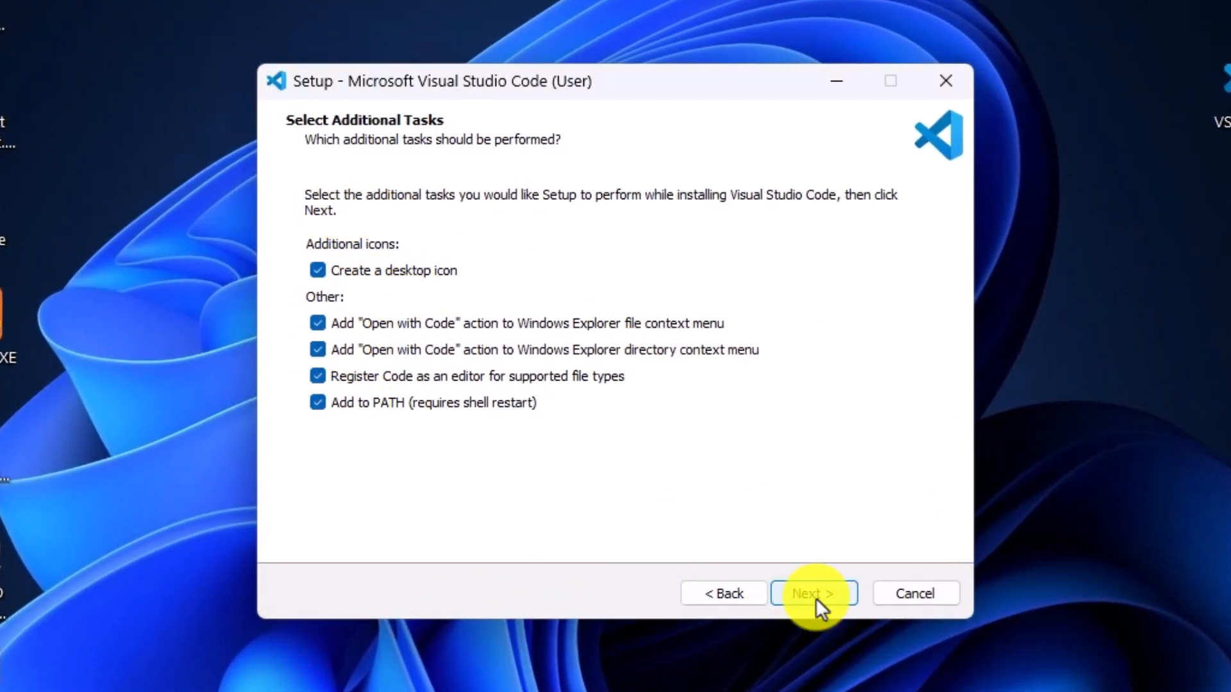
click(815, 592)
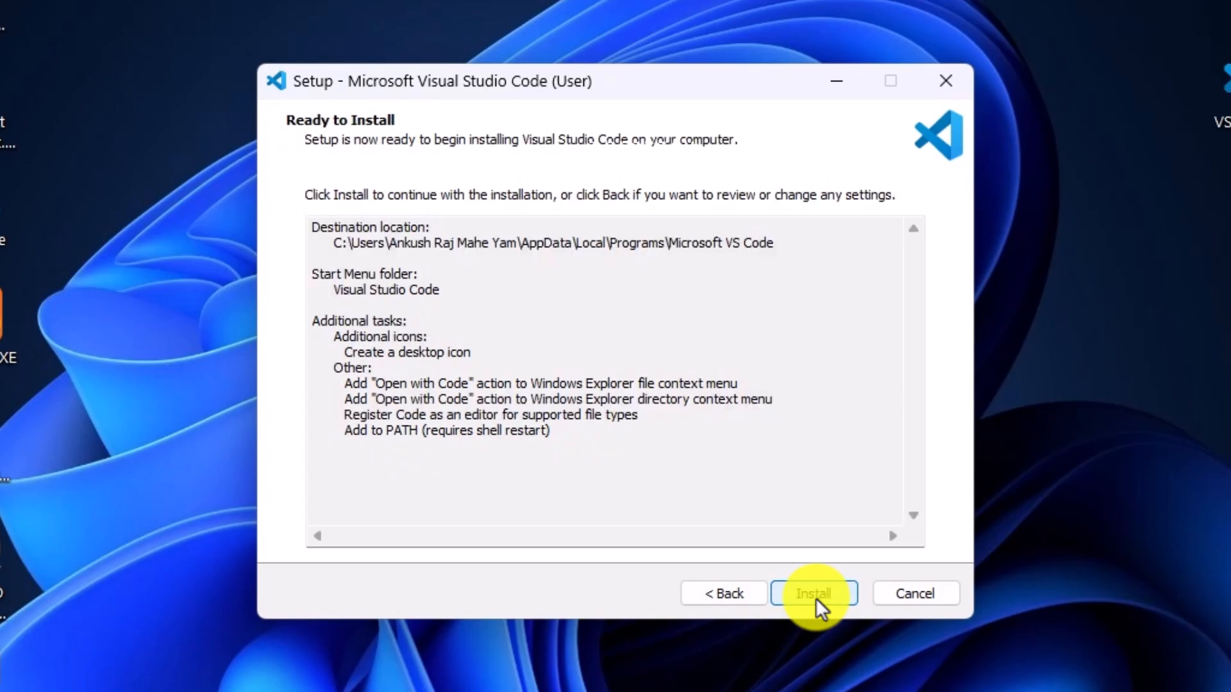
click(814, 592)
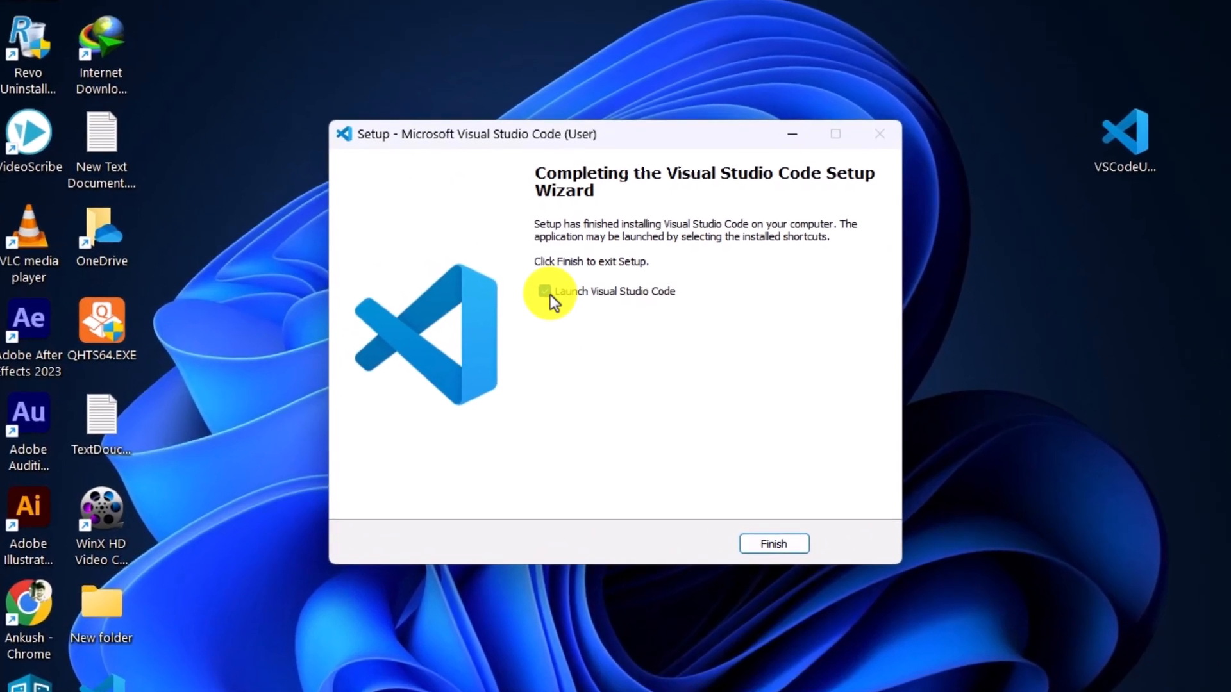
click(772, 543)
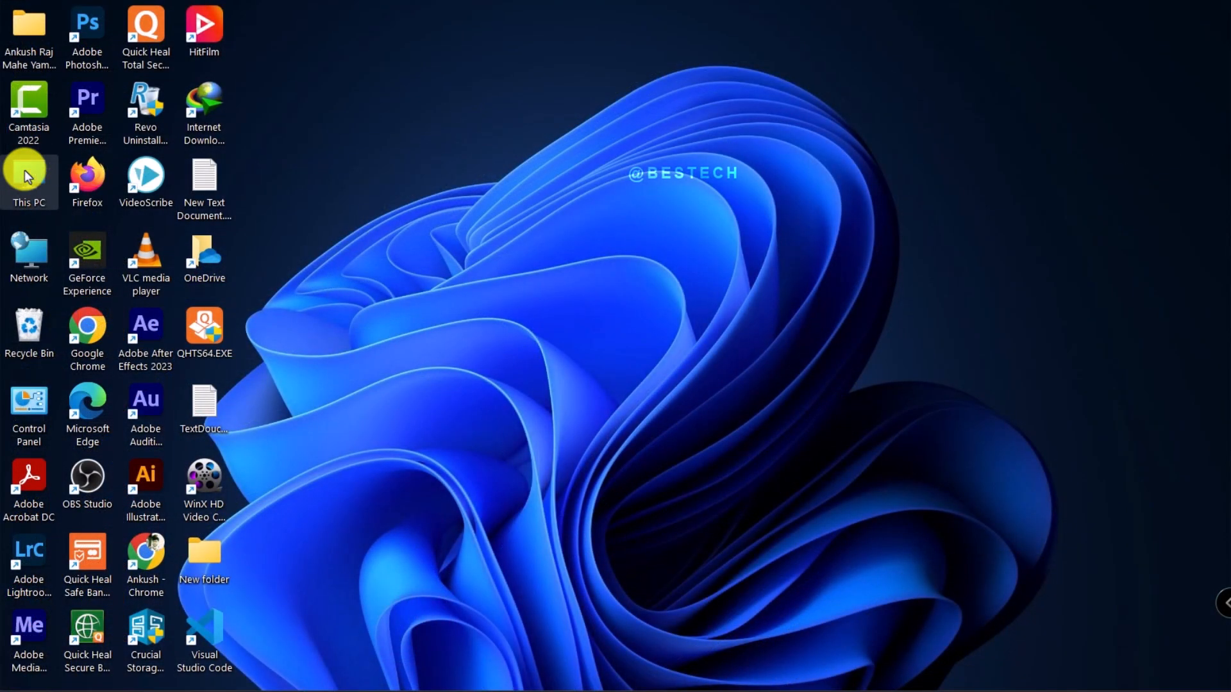
Create a 'Web' folder on the For_use drive and open it with Code.
double_click(29, 177)
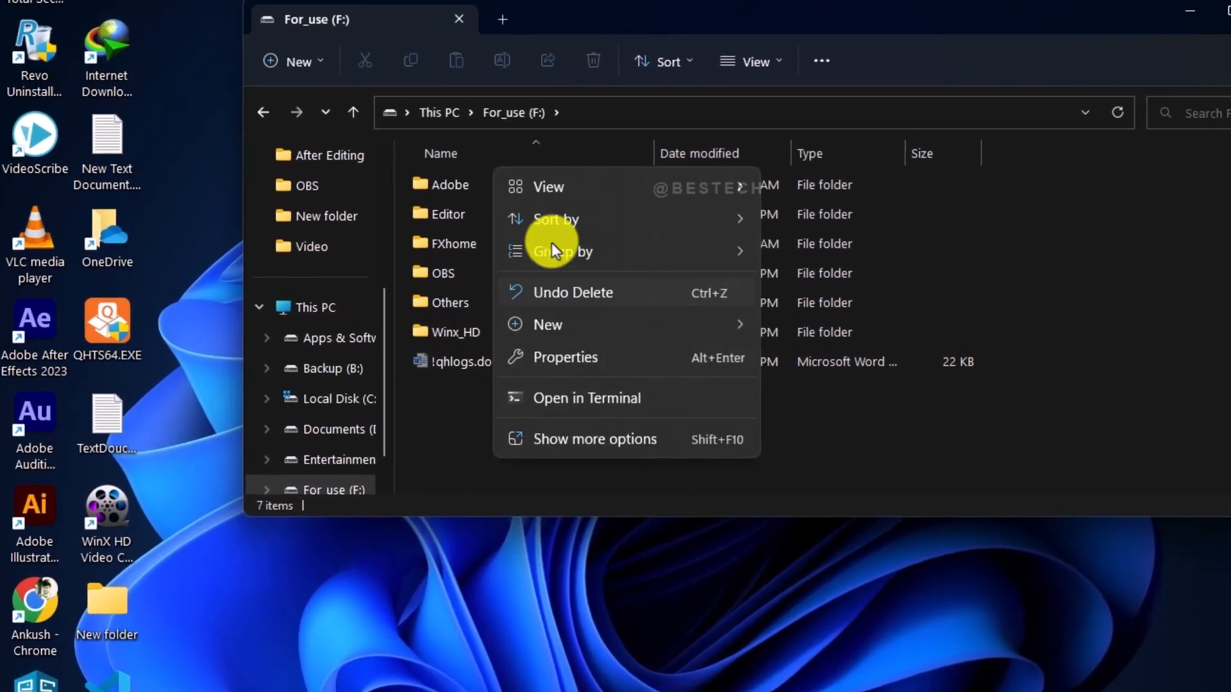
click(547, 324)
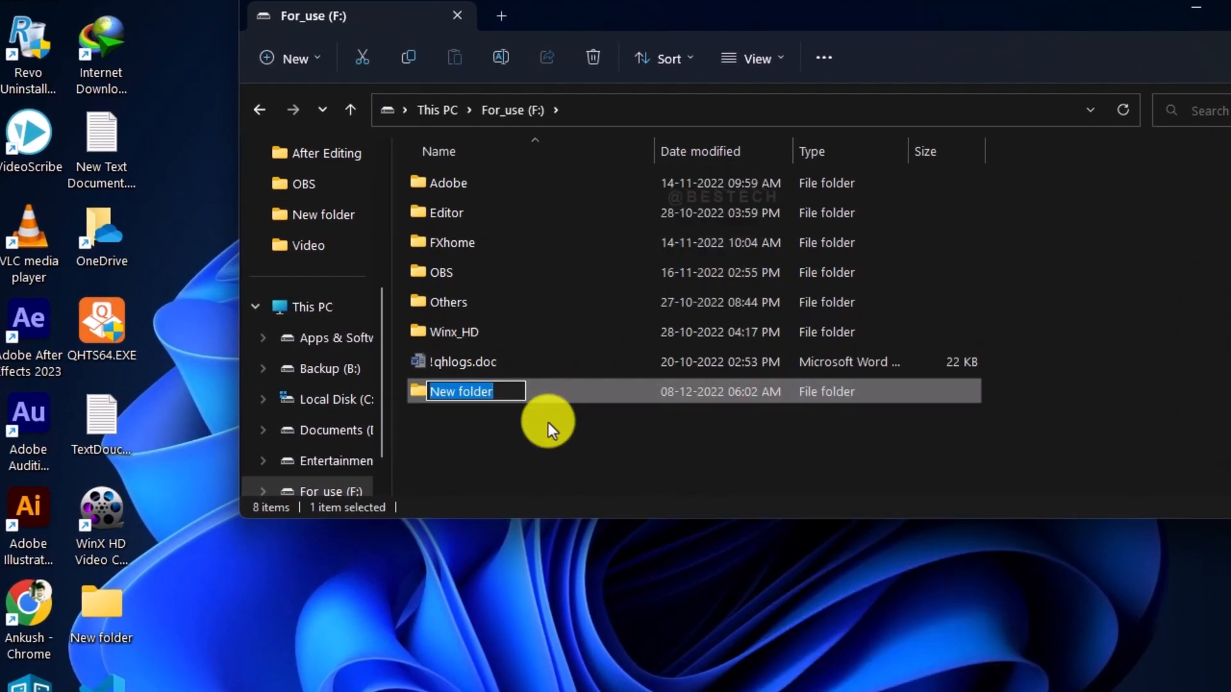
text(We)
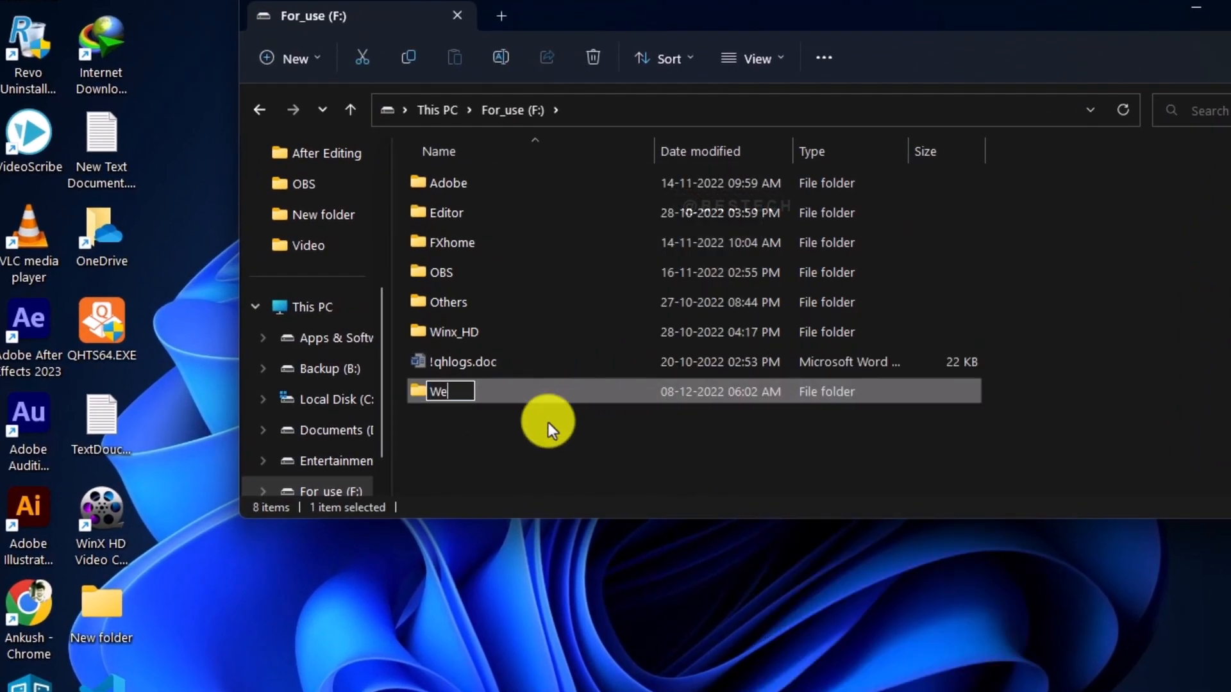
text(b)
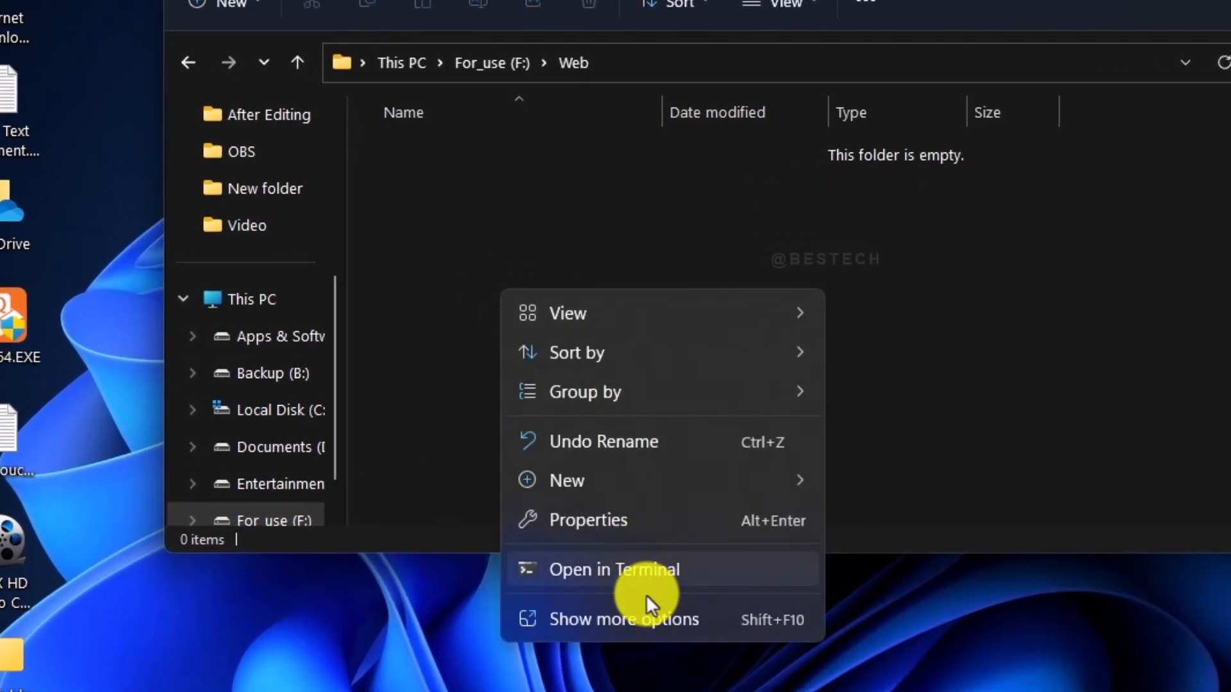
click(624, 619)
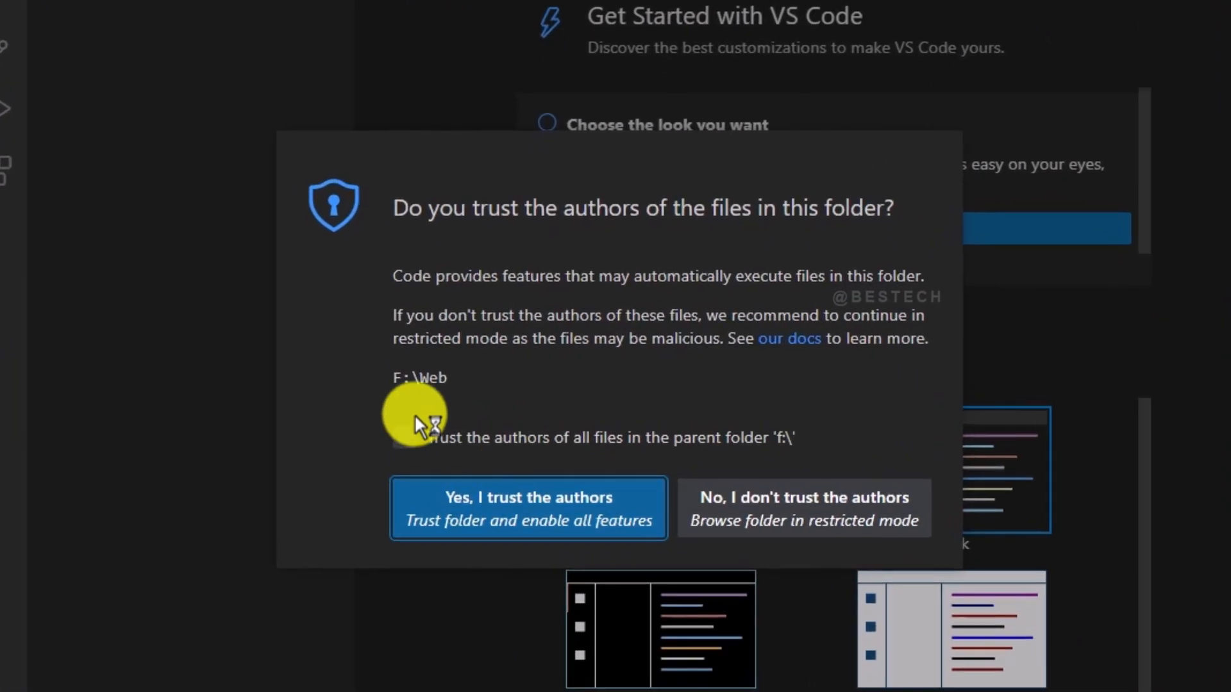
Trust the authors of the Web folder and its parent drive.
click(403, 437)
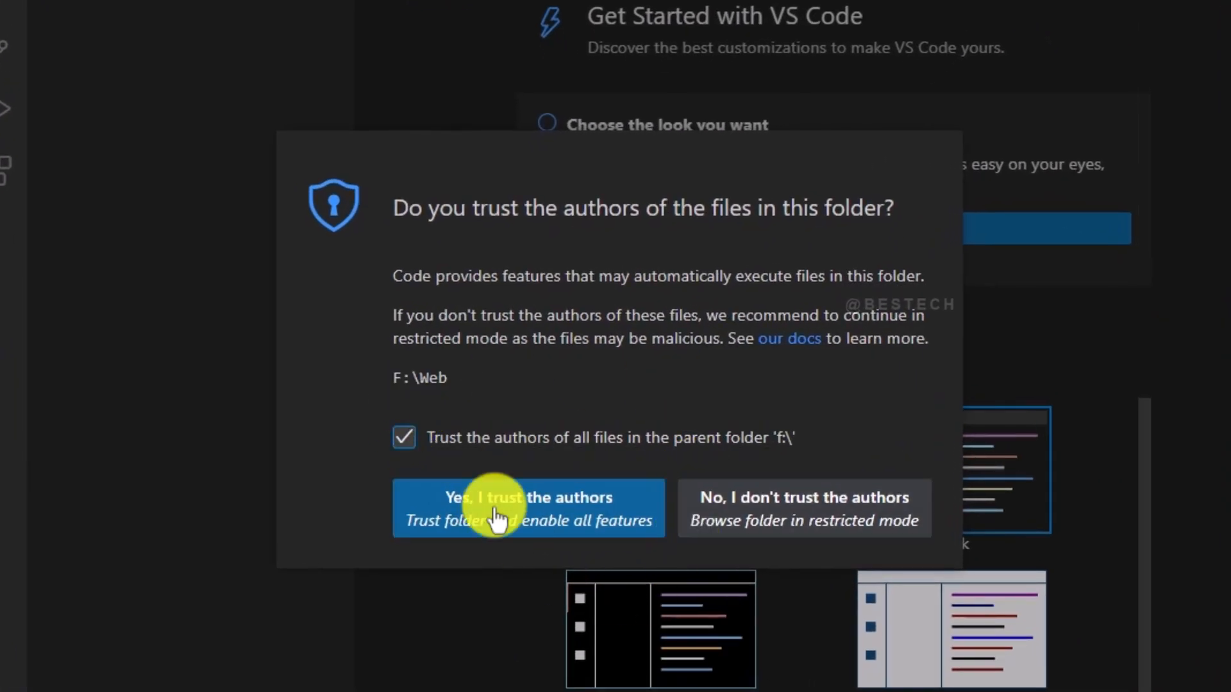
mouse_move(549, 522)
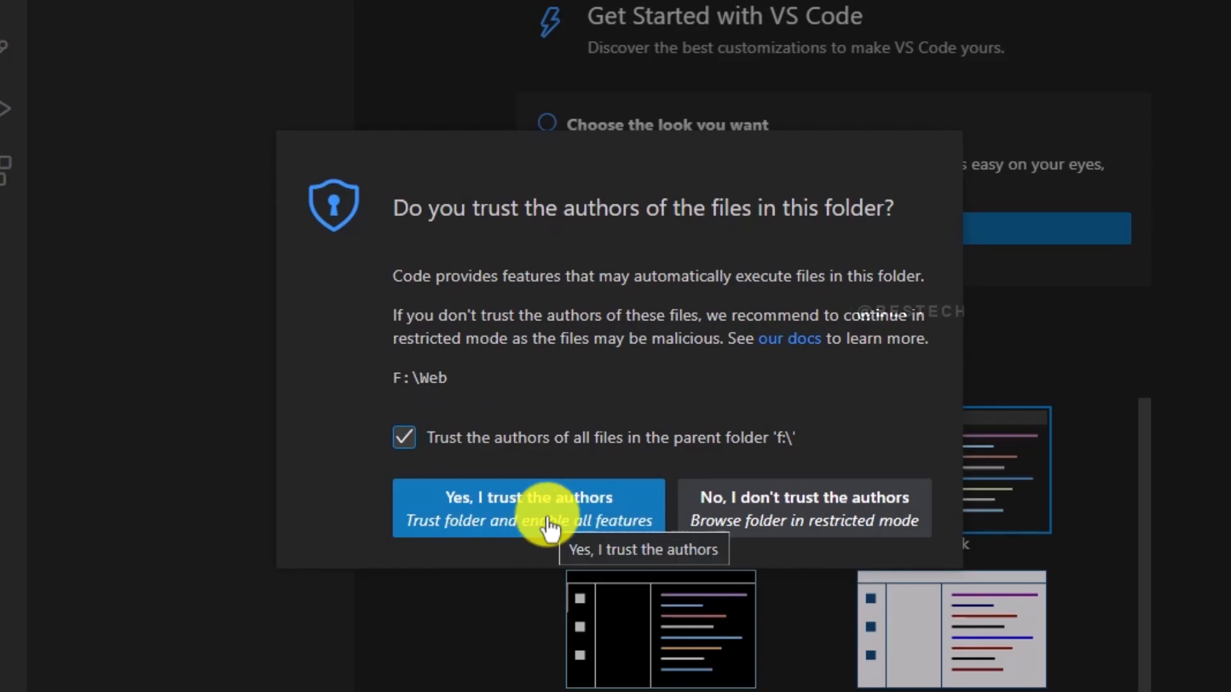
click(528, 508)
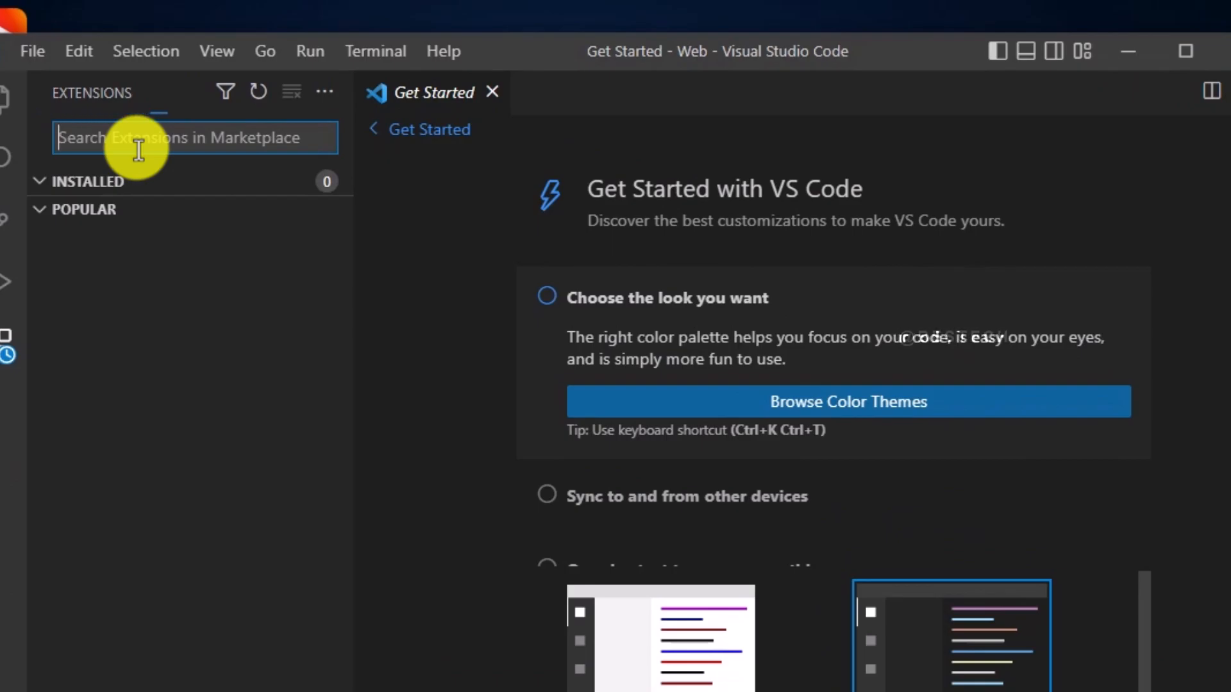
Search 'live' in Extensions and install Live Server by Ritwick Dey.
text(live sever)
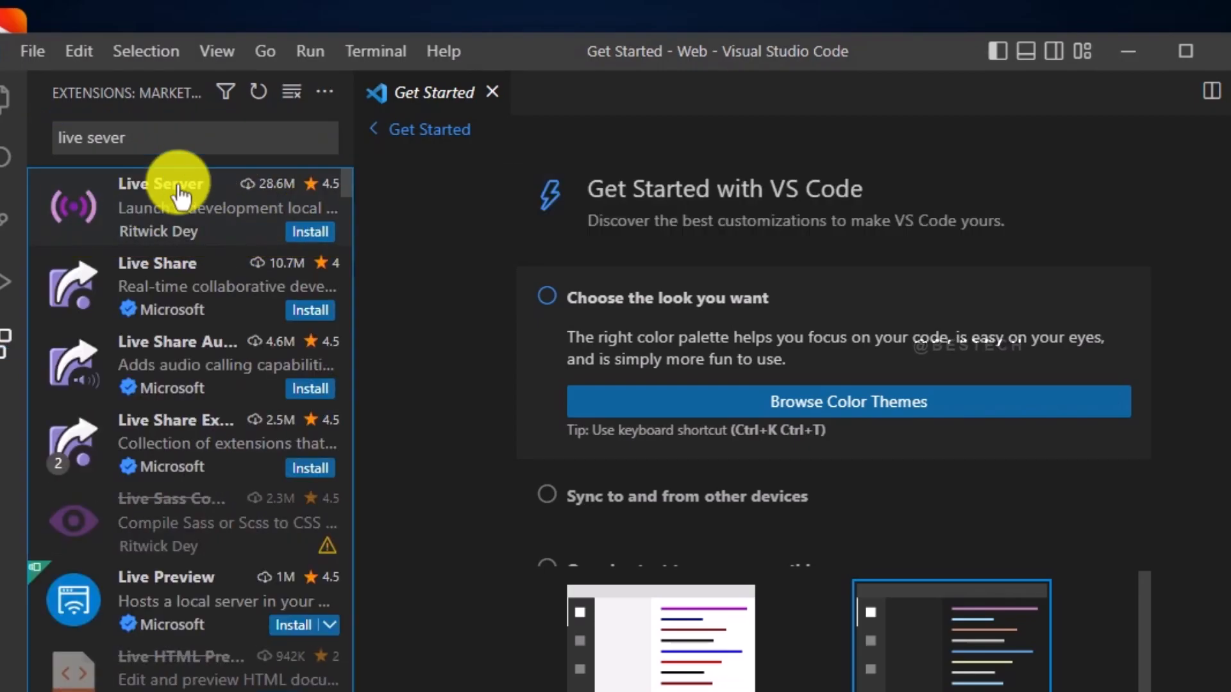
click(161, 189)
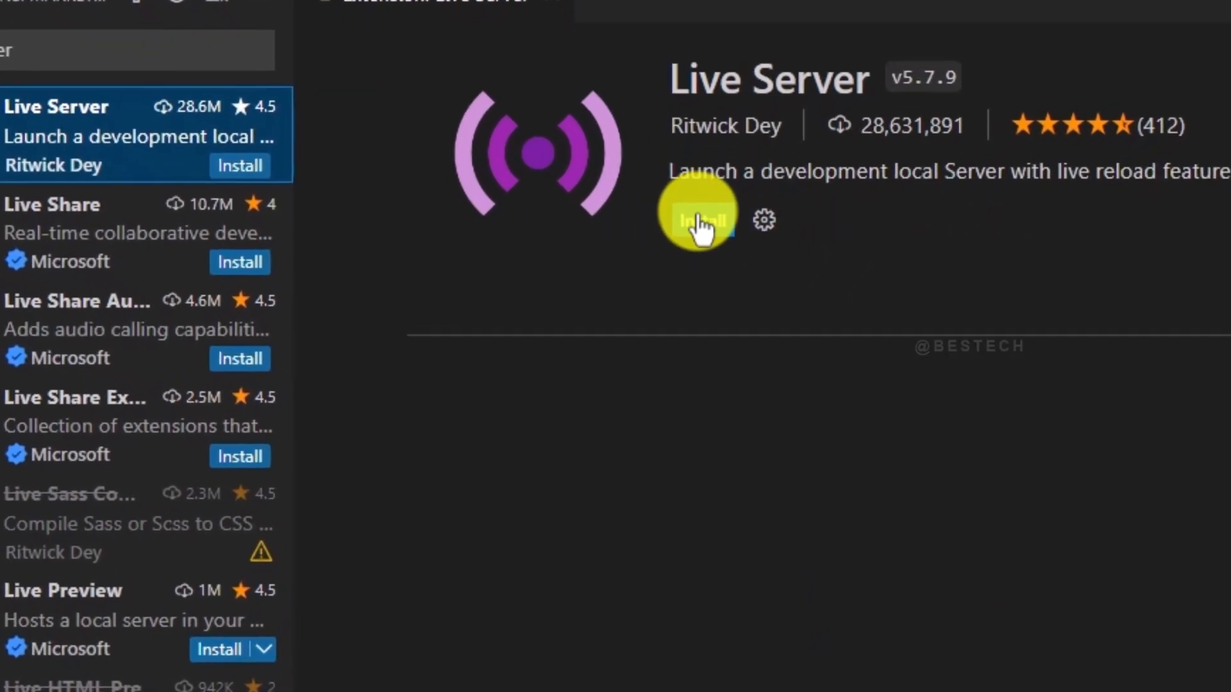
click(697, 218)
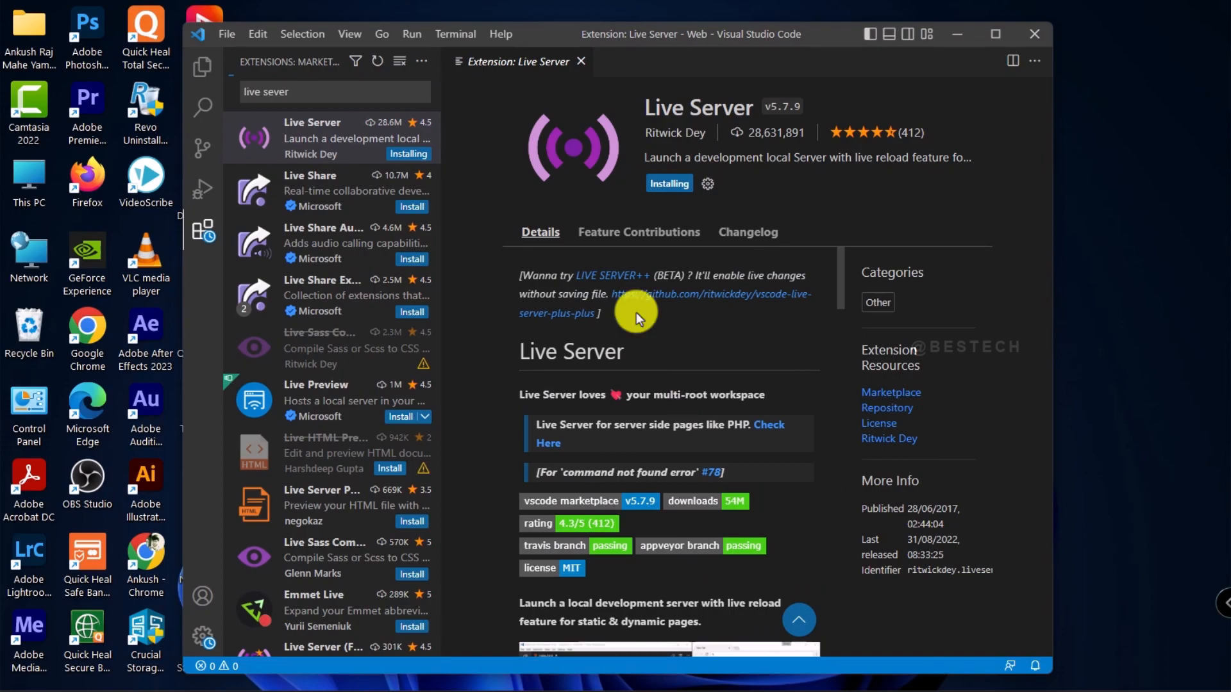
mouse_move(705, 323)
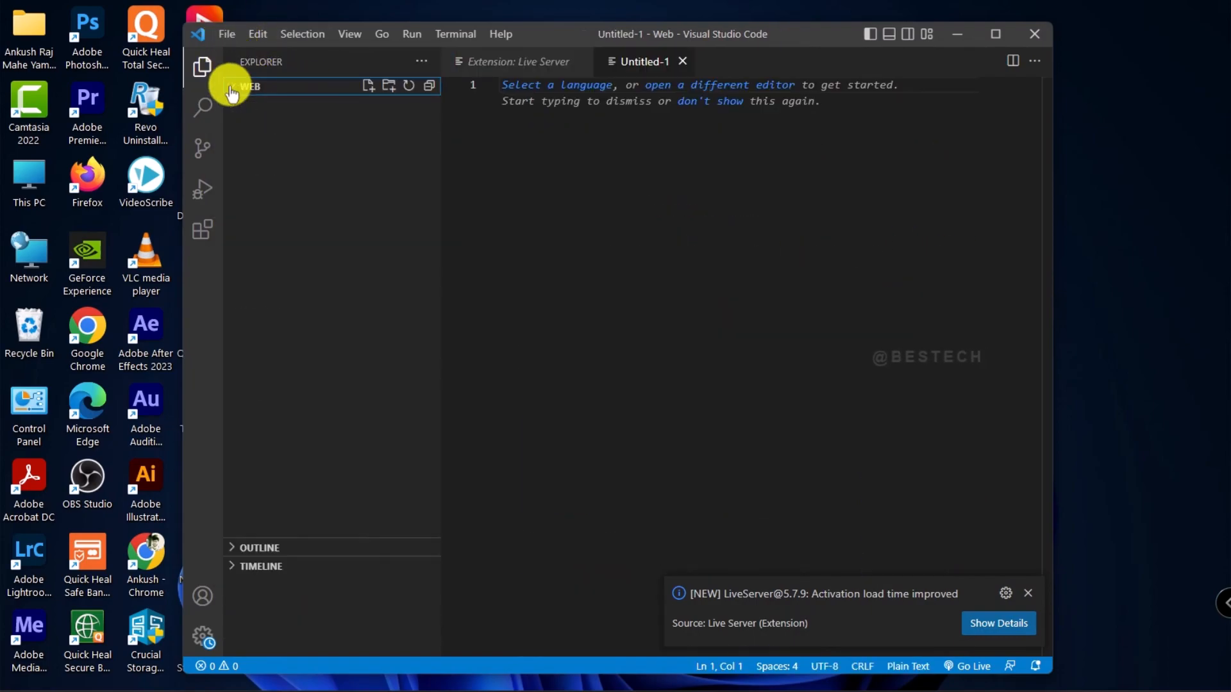
Add 1.html to the Web folder and expand the '!' Emmet boilerplate.
click(367, 85)
text(1.html)
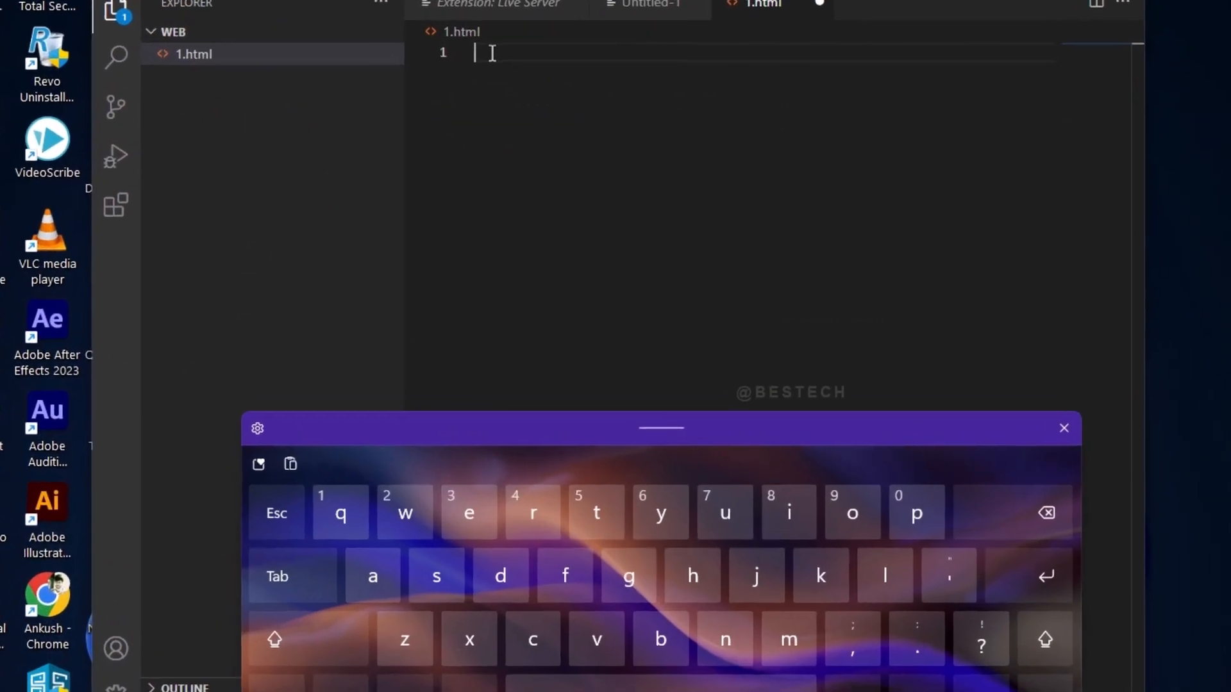
text(!)
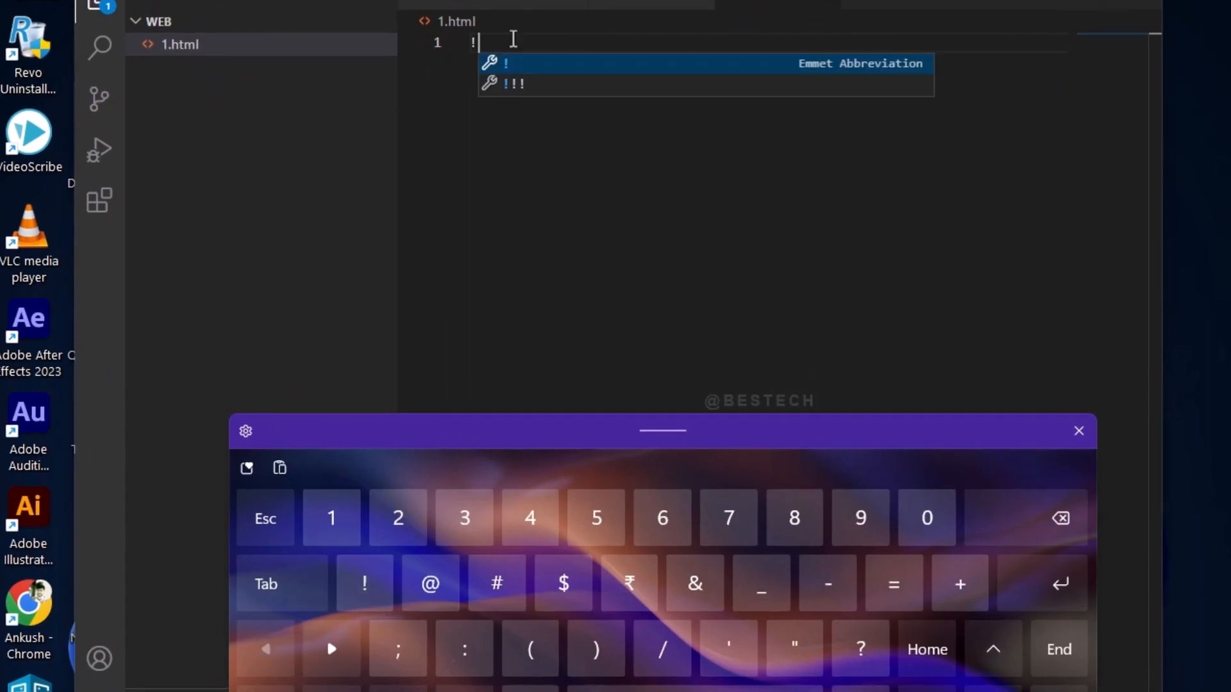
key(Tab)
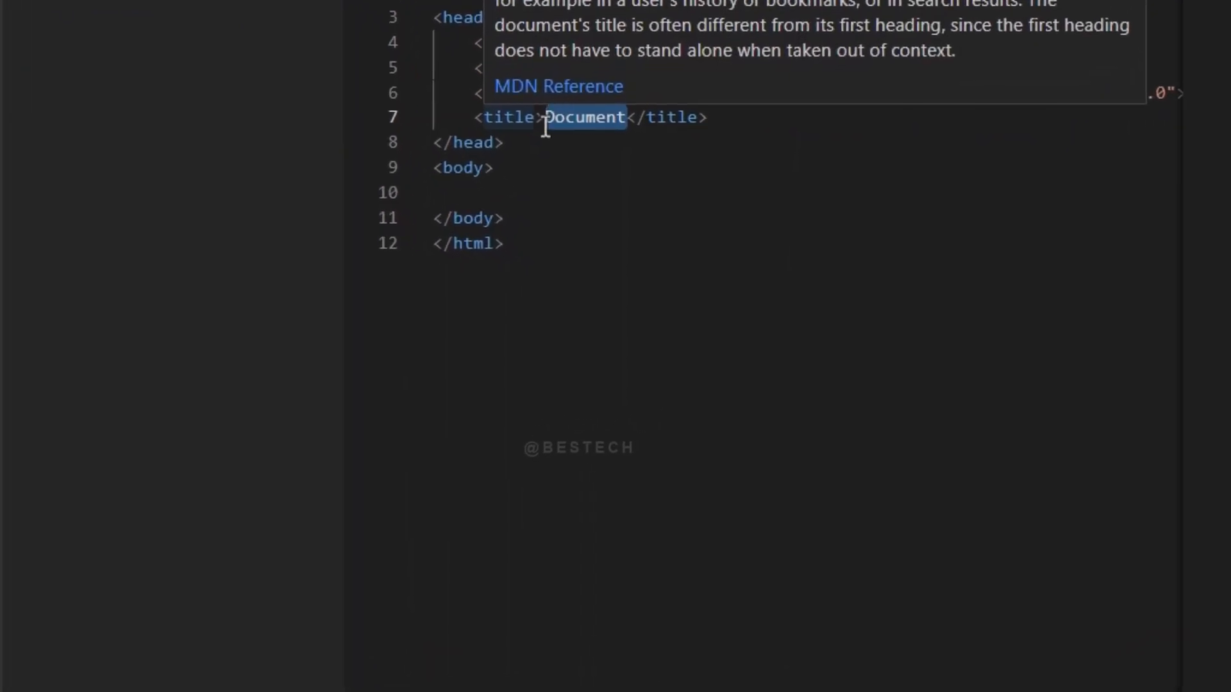
Set the page title to 'Trail', add a 'Hello world' H1, and Go Live.
text(Trail)
click(803, 192)
text(<H1></H1>)
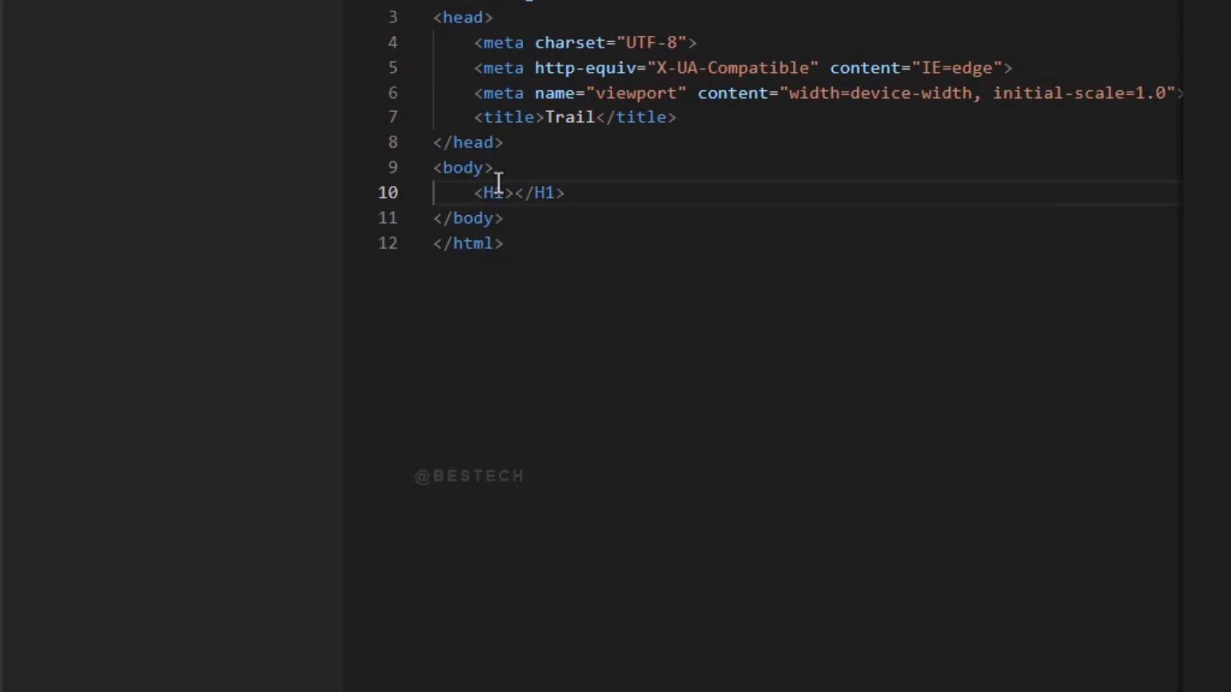
text(He)
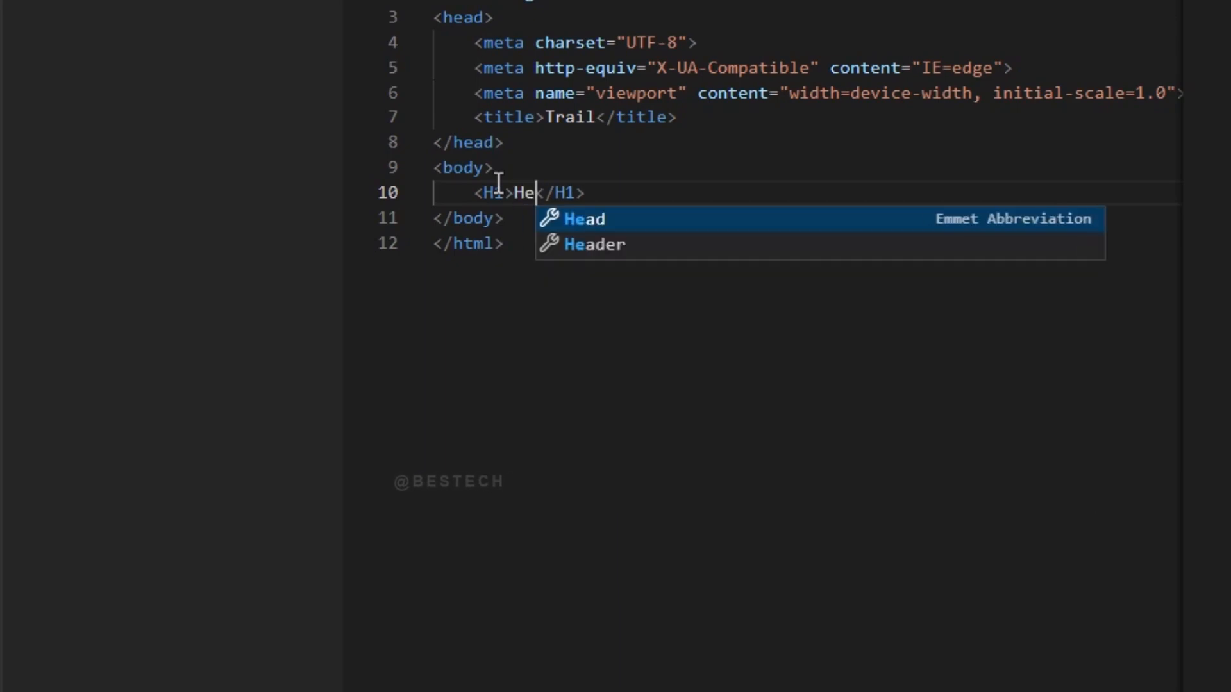
text(llo)
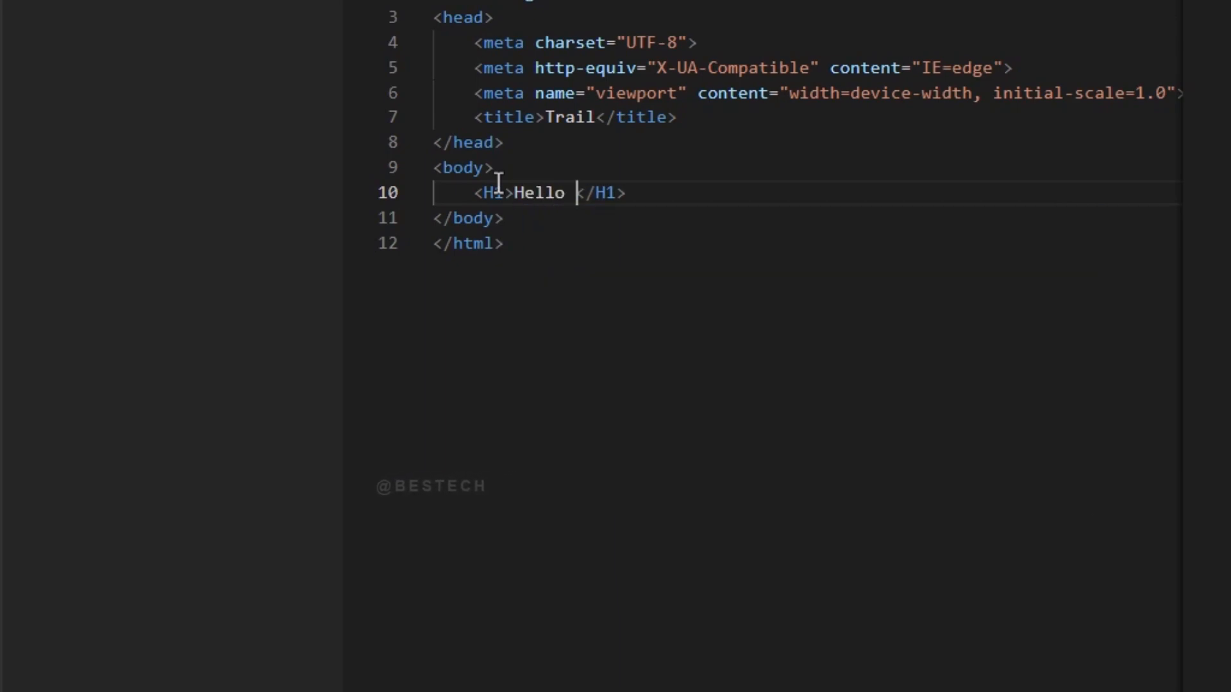
text(world)
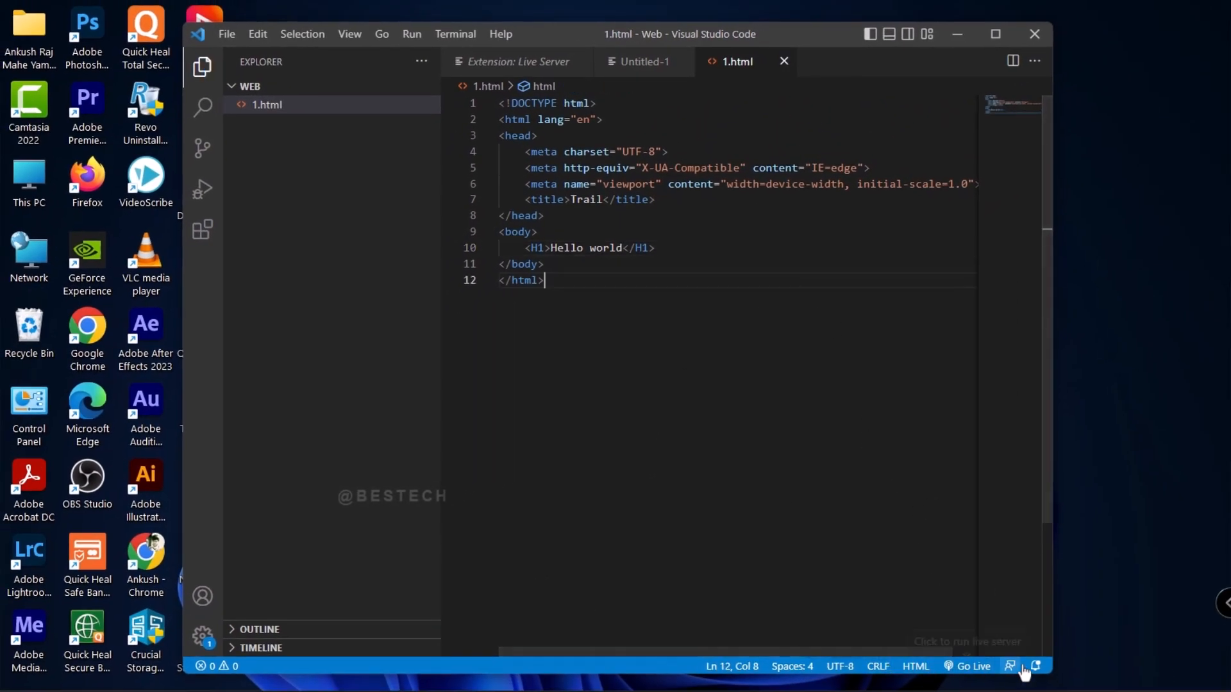
click(973, 665)
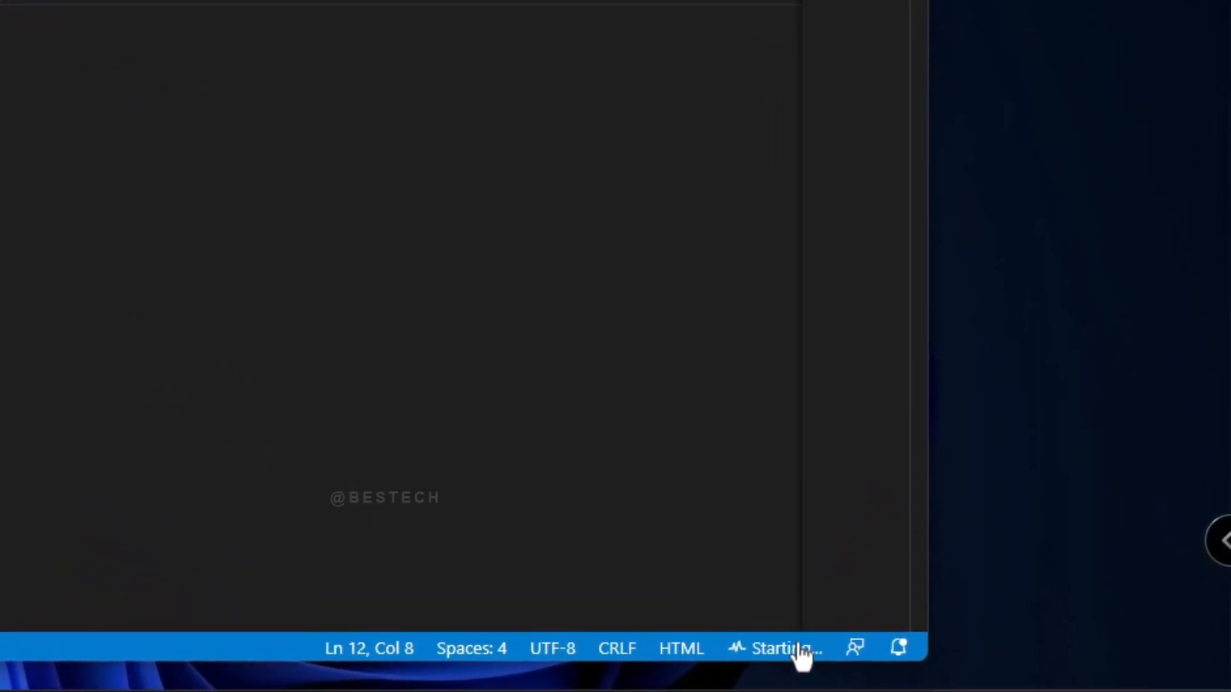